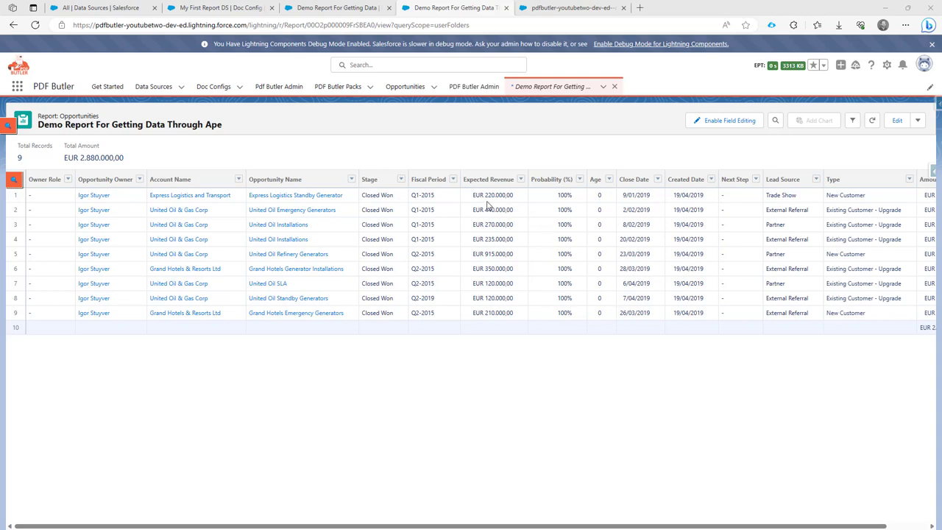
- Reload the Demo Report For Getting Data data source fields from Salesforce in PDF Butler
left_click(491, 194)
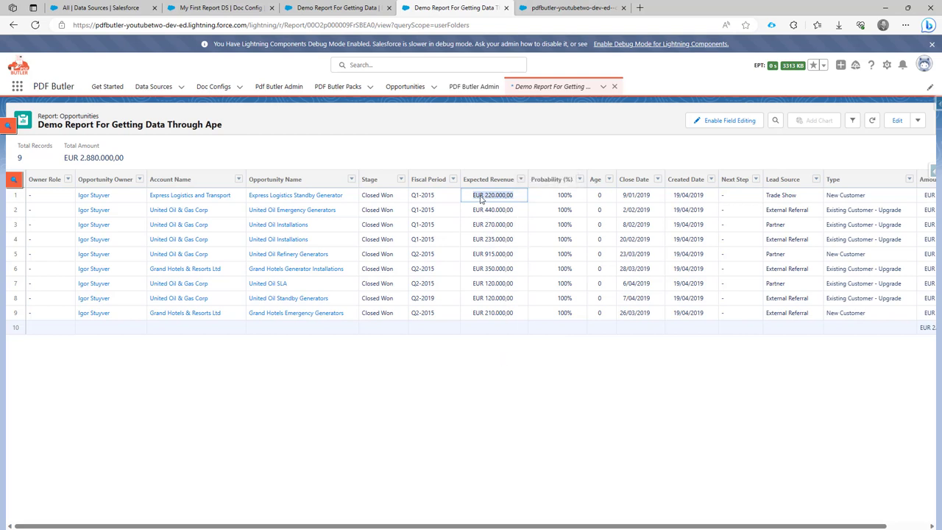
mouse_move(486, 199)
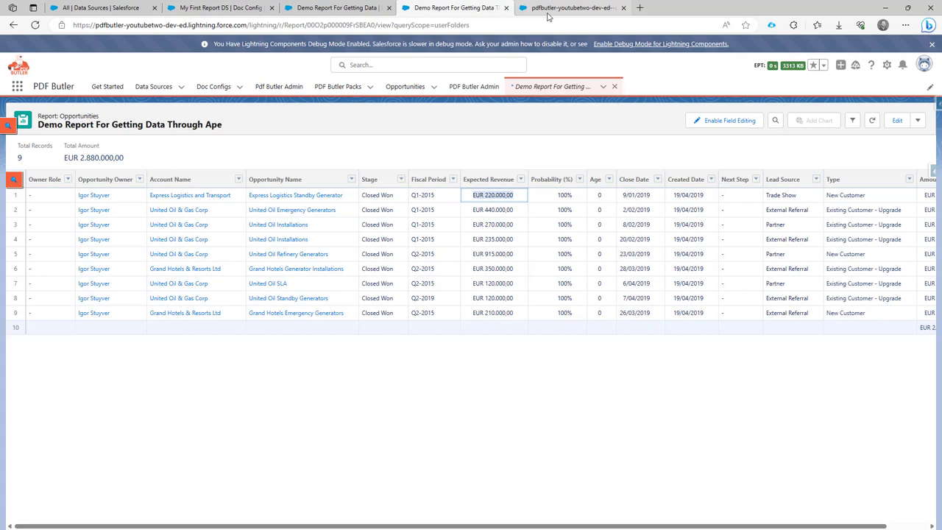
left_click(218, 8)
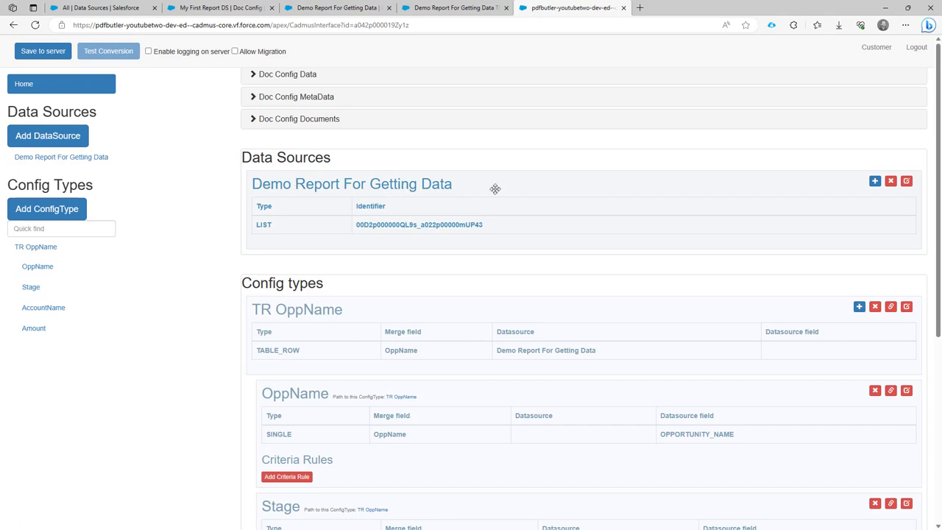
left_click(907, 181)
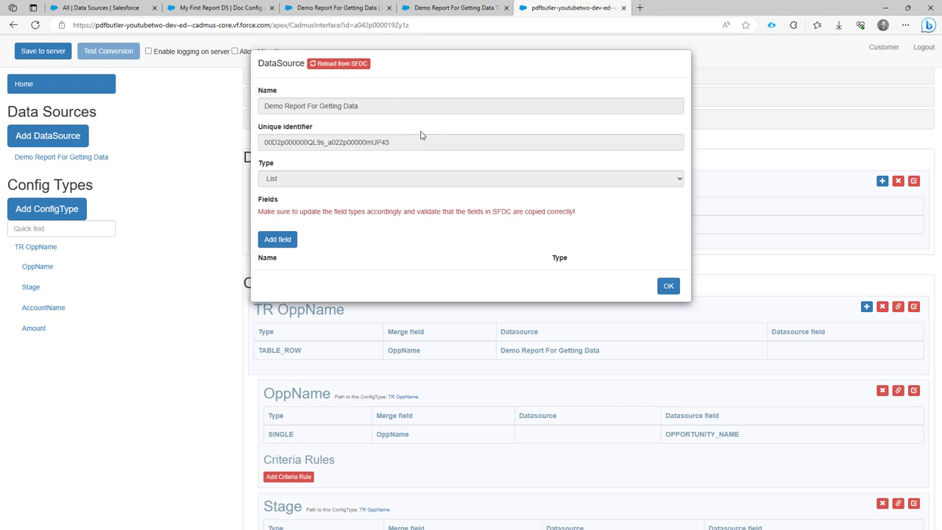
left_click(338, 63)
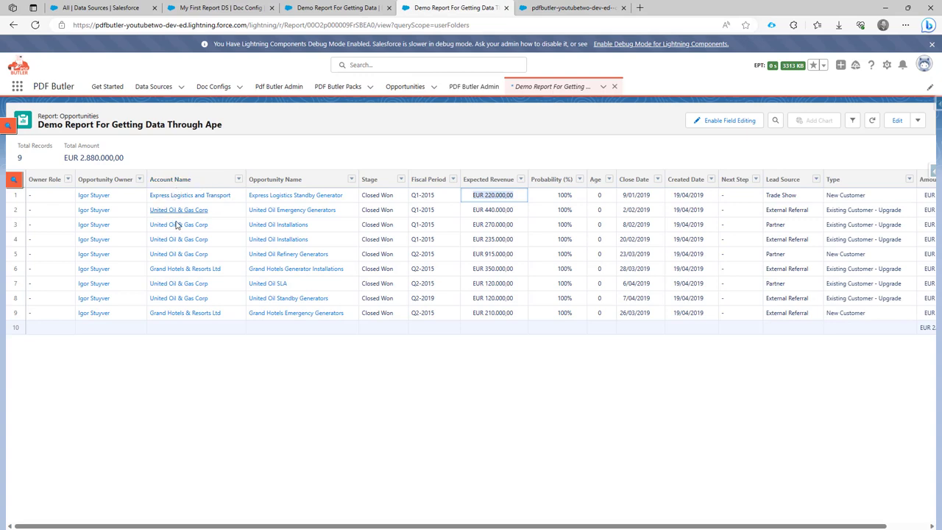
- Review the reloaded field list with label and _Value TEXT entries down to AMOUNT_Value
left_click(572, 8)
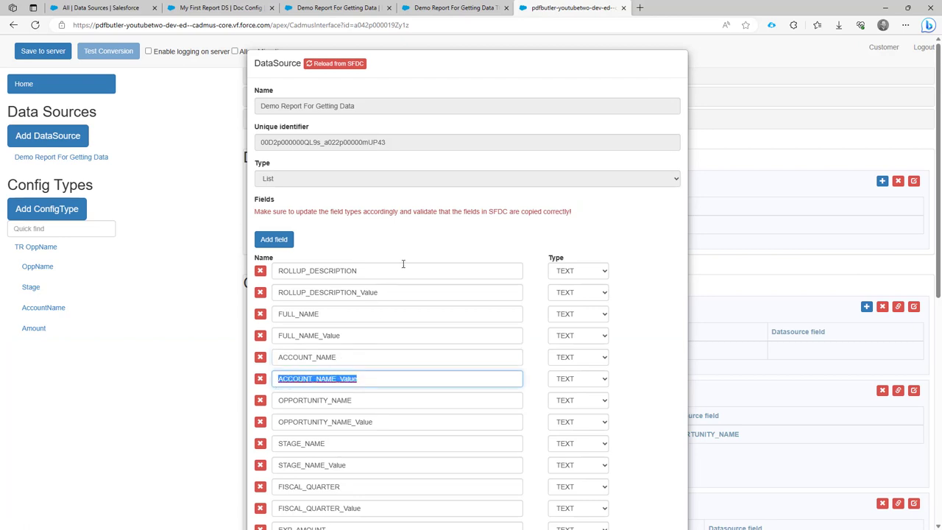
scroll("down", 3)
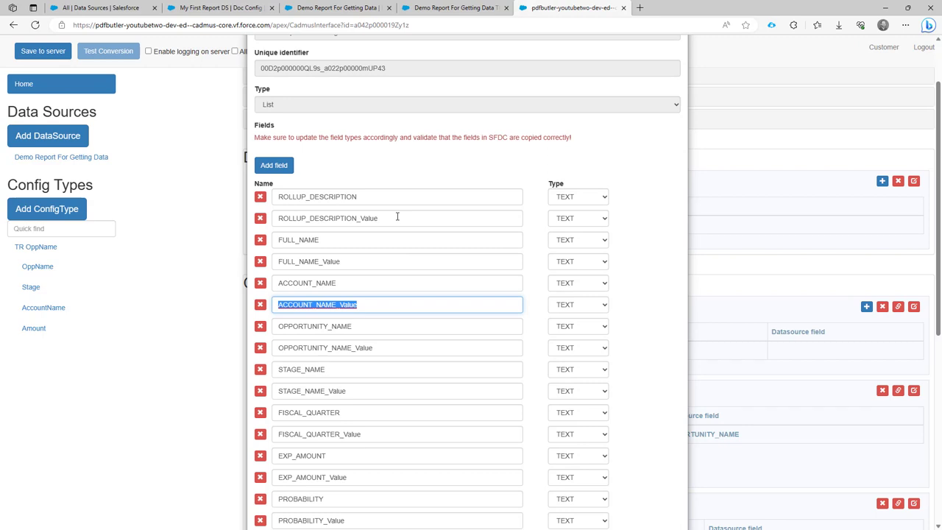
scroll("down", 3)
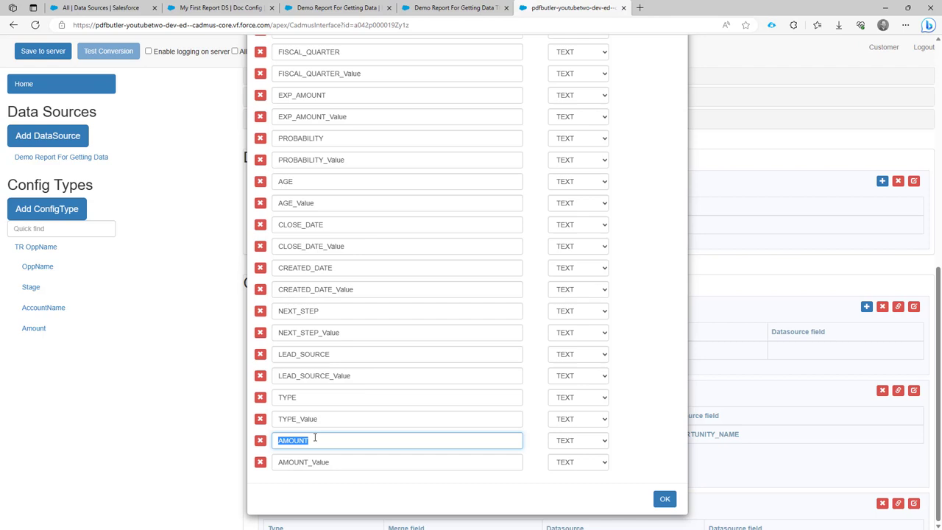
mouse_move(416, 63)
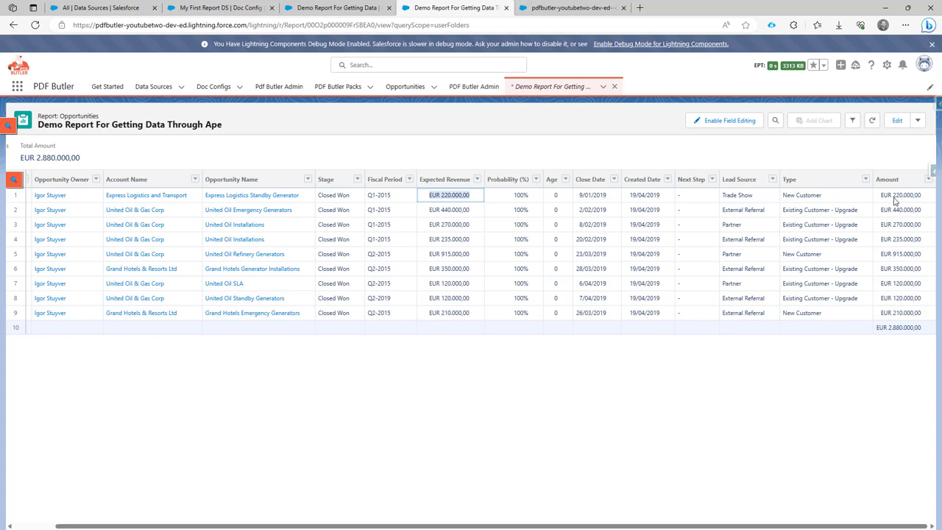
mouse_move(917, 200)
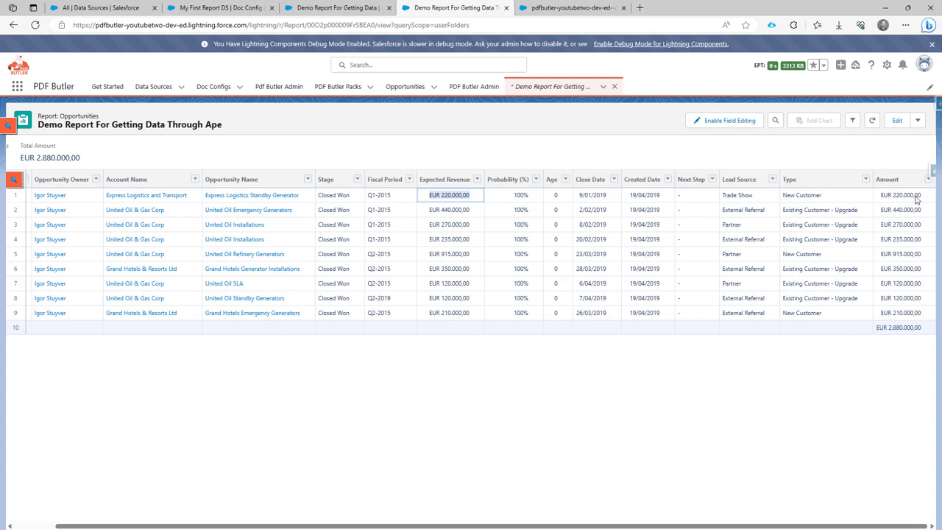